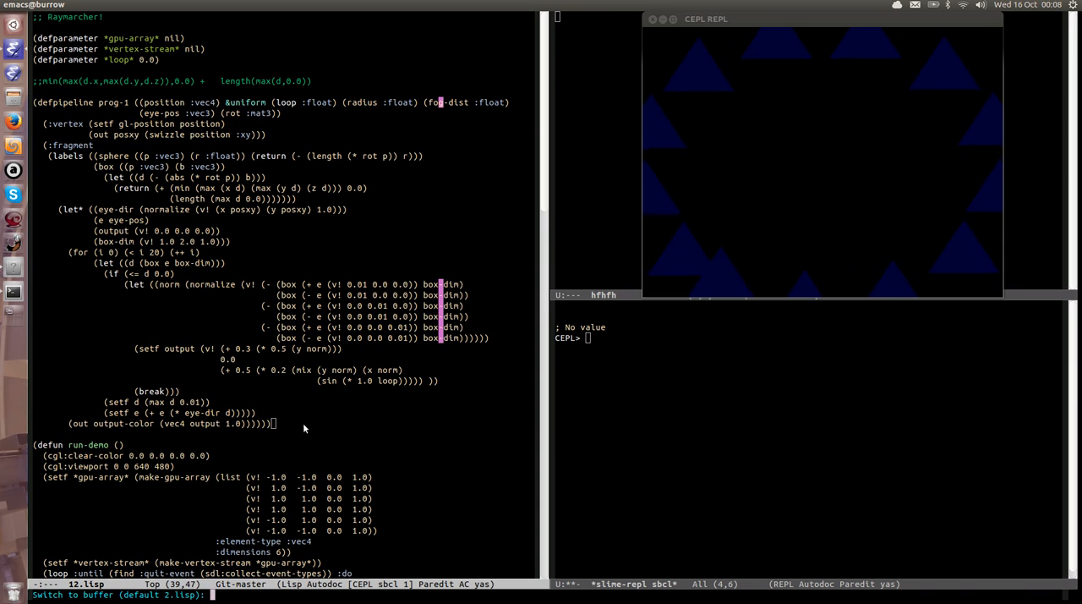
Switch Emacs to the 2.lisp buffer containing the offset-based shaders.
{"action": "key", "text": "Return"}
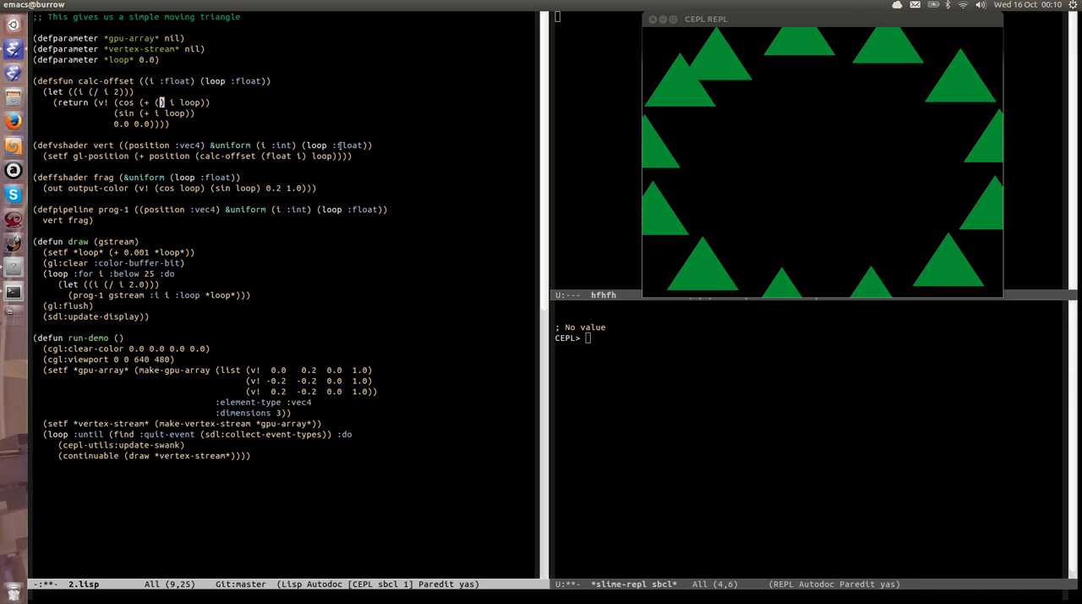
Rewrite calc-offset to use tan instead of cos and recompile so the triangles render red.
{"action": "type", "text": "tan"}
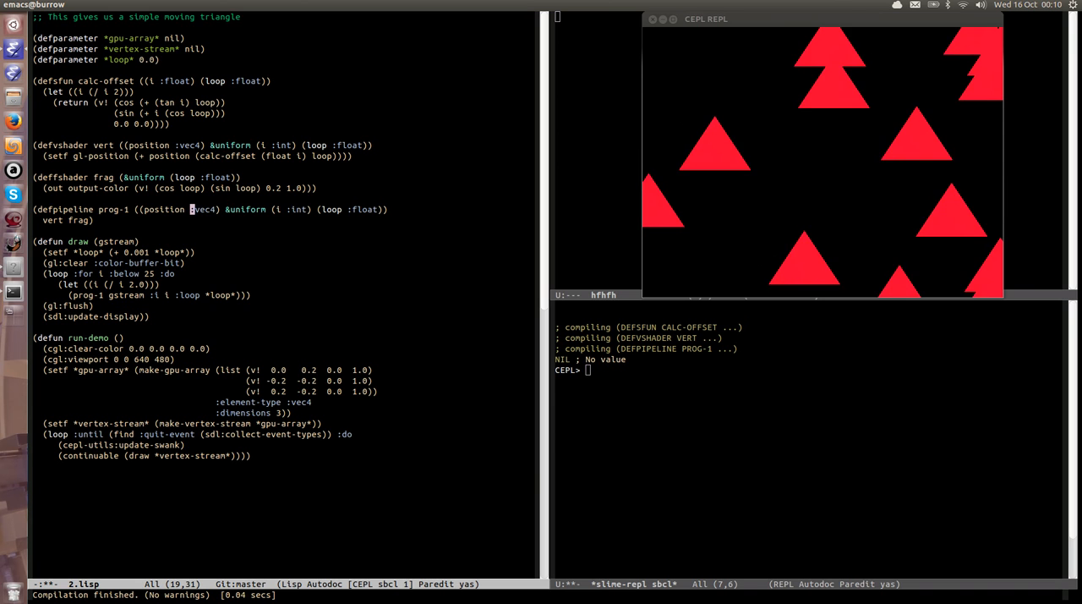
{"action": "mouse_move", "coordinate": [284, 81]}
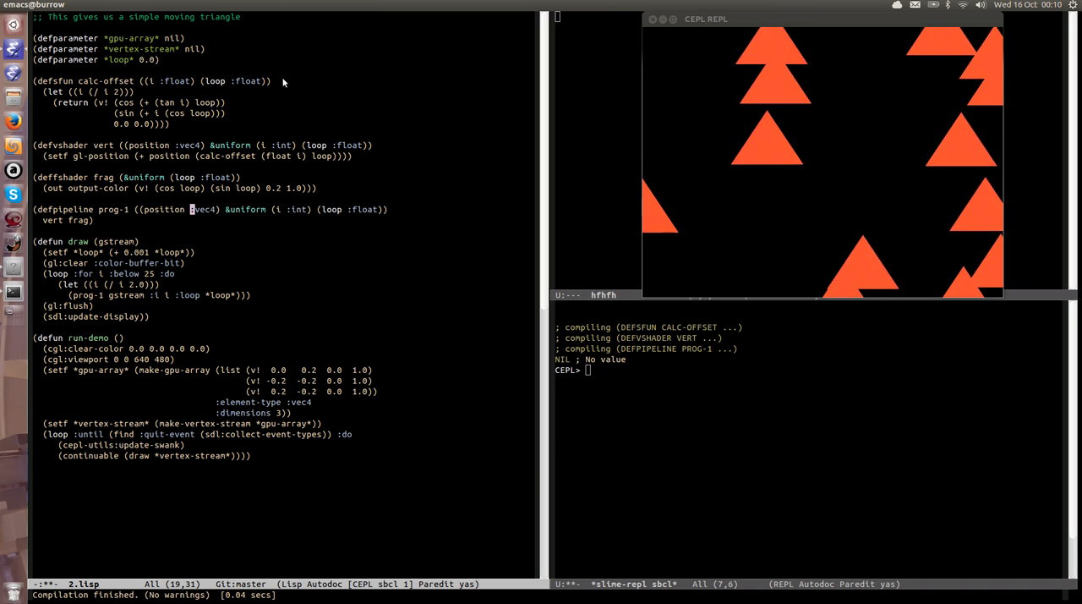